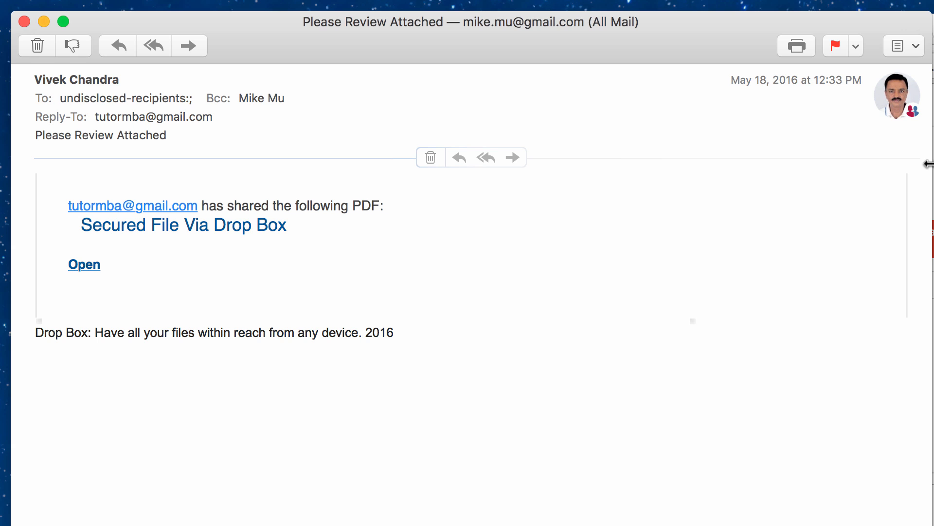
# - Open the 'Please Review Attached' email in Gmail and review its red 'Be careful' warning and sender details
pyautogui.click(128, 98)
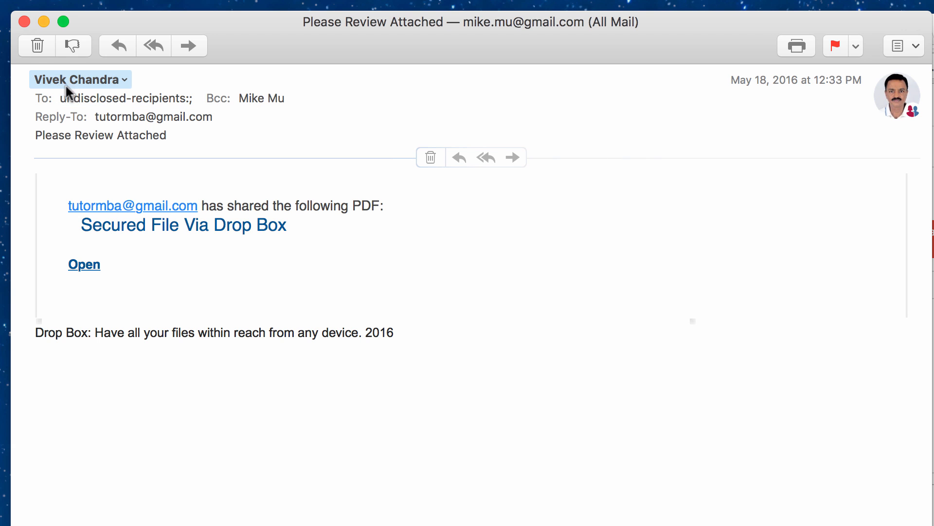
pyautogui.click(76, 80)
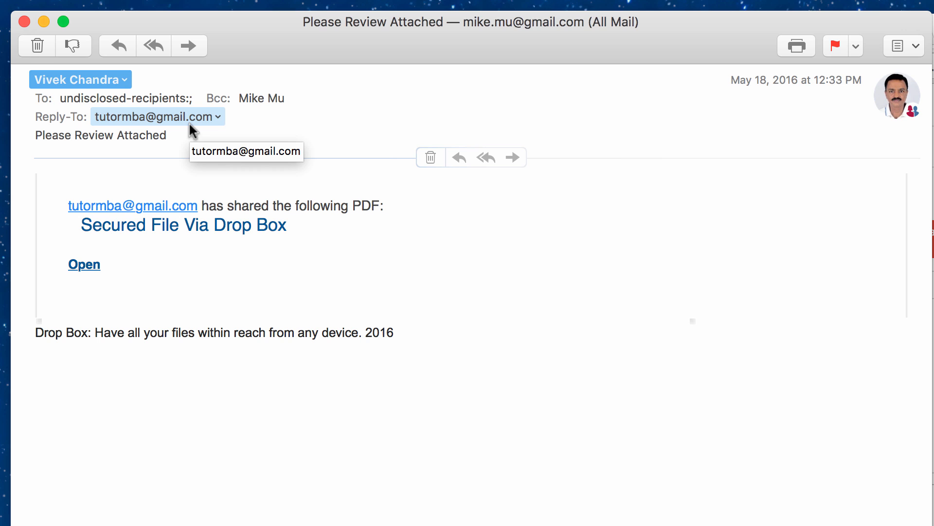
pyautogui.moveTo(849, 90)
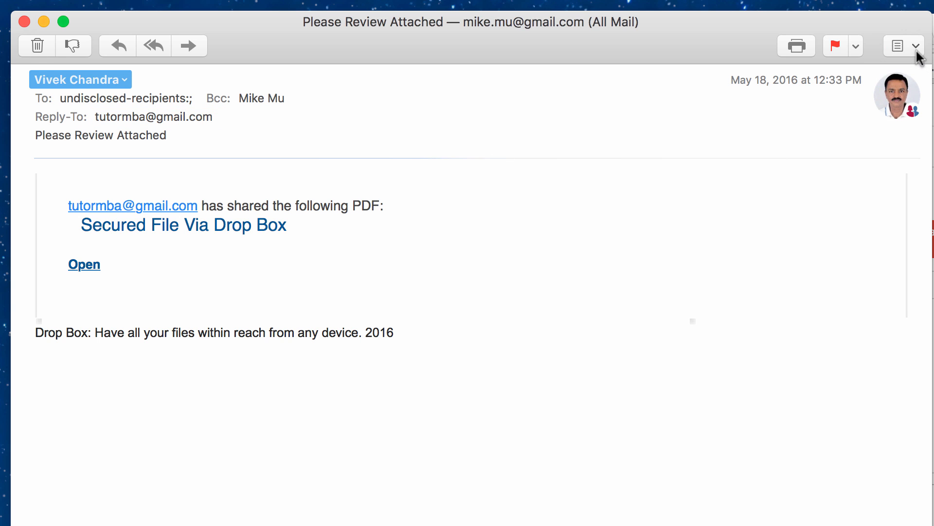
pyautogui.moveTo(359, 304)
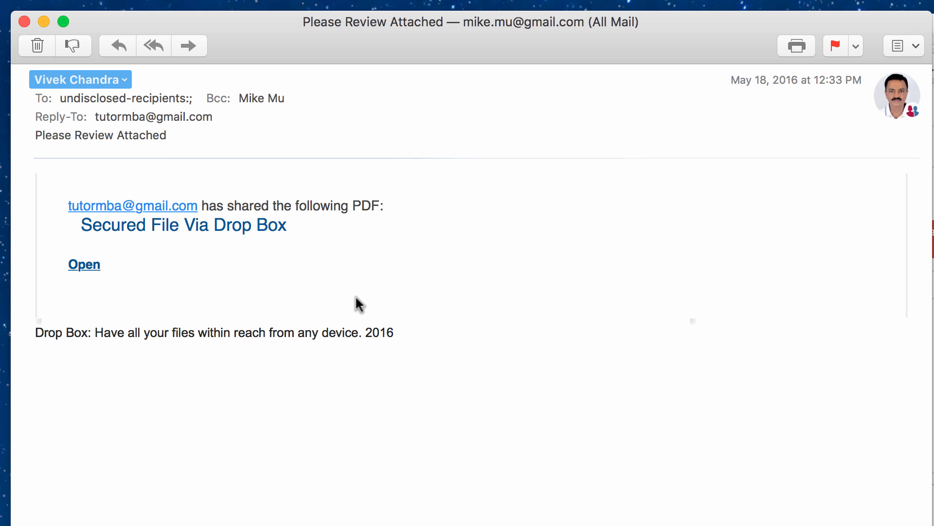
pyautogui.moveTo(159, 172)
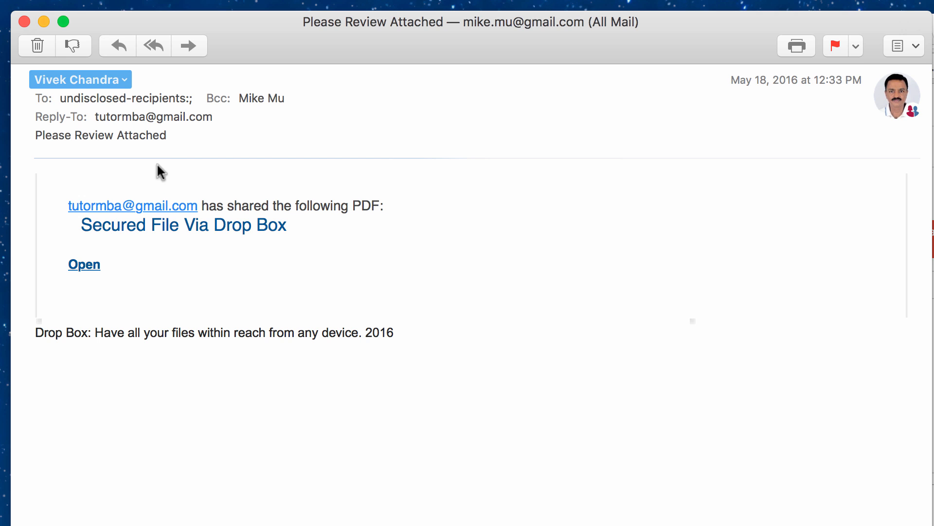
pyautogui.moveTo(119, 145)
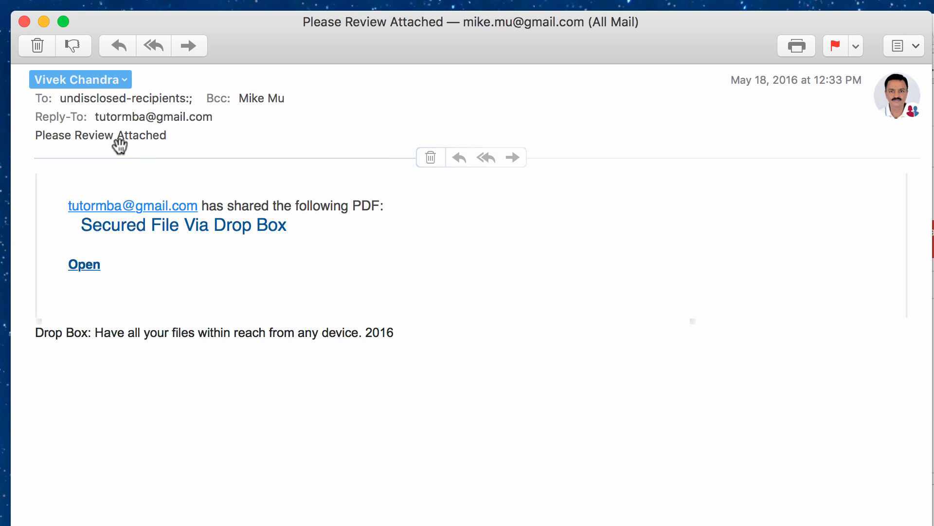
pyautogui.moveTo(298, 128)
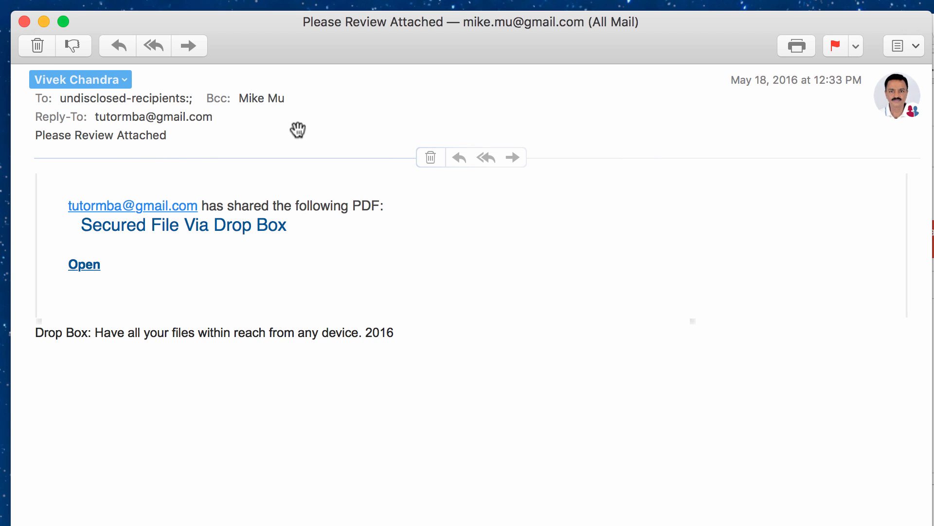
pyautogui.moveTo(45, 99)
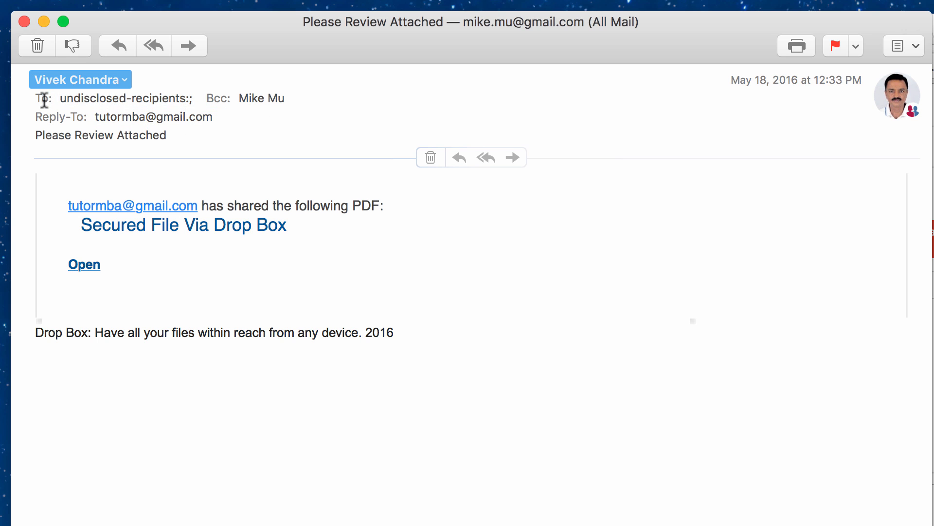
pyautogui.click(125, 98)
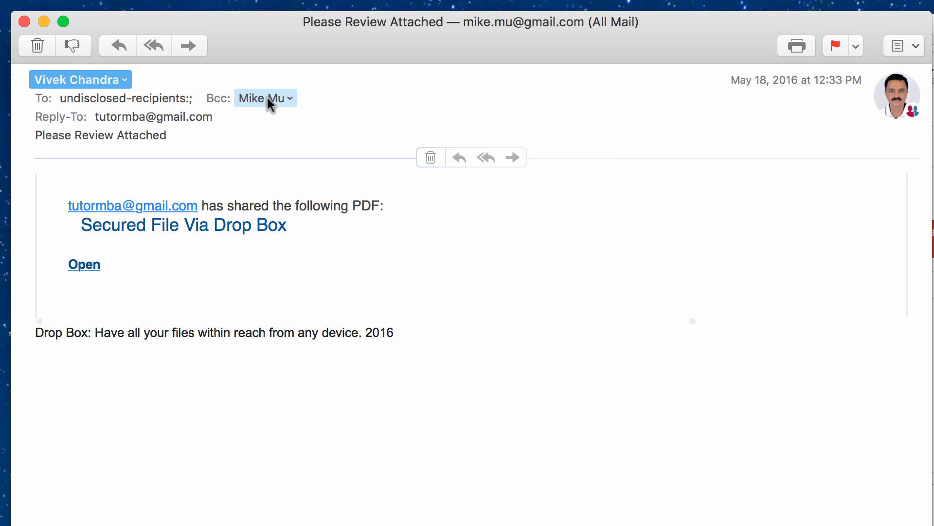
pyautogui.moveTo(286, 106)
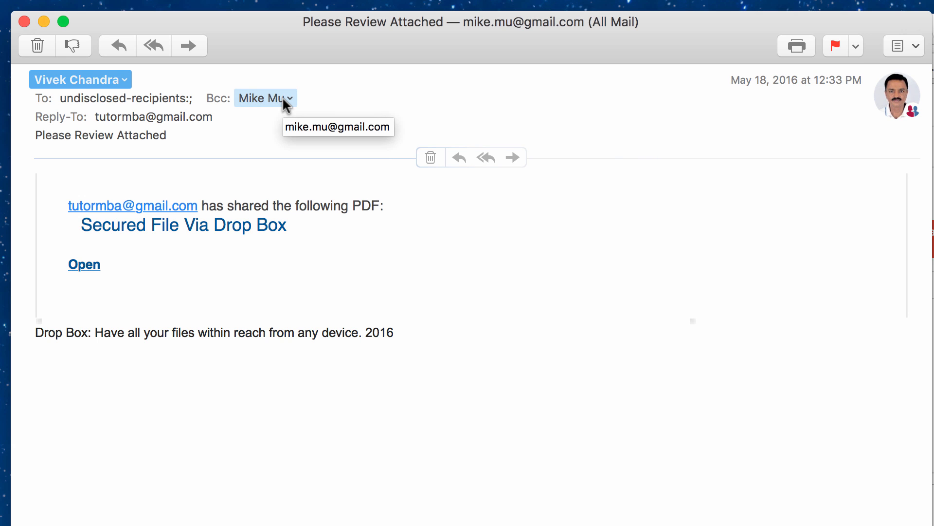
pyautogui.moveTo(92, 127)
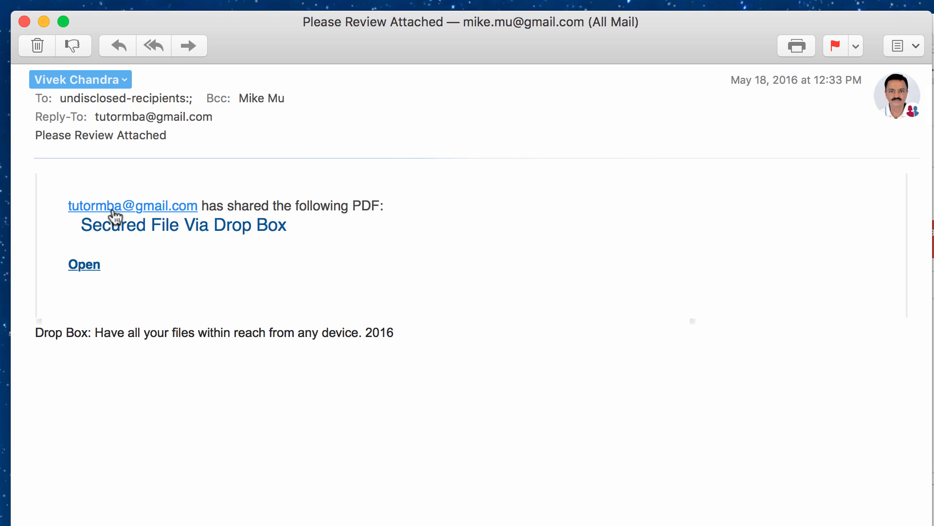
pyautogui.moveTo(70, 234)
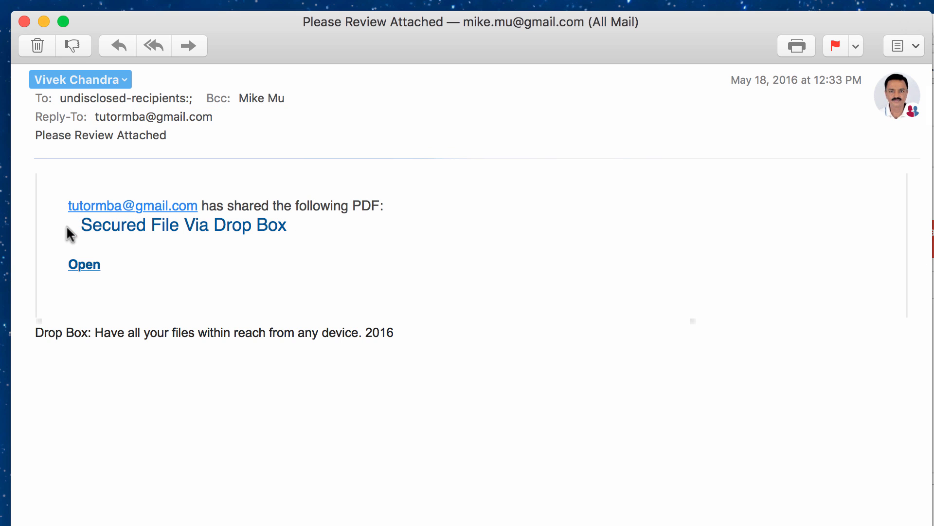
pyautogui.moveTo(419, 234)
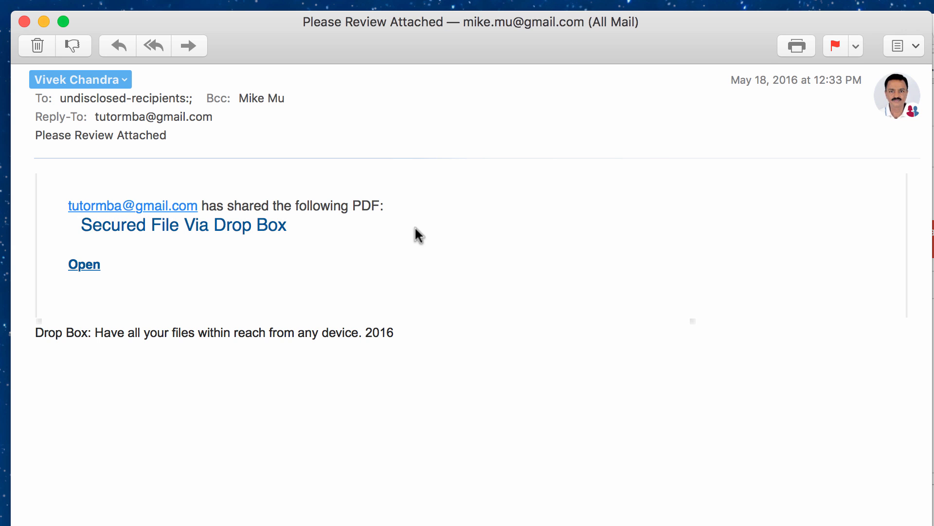
pyautogui.moveTo(385, 228)
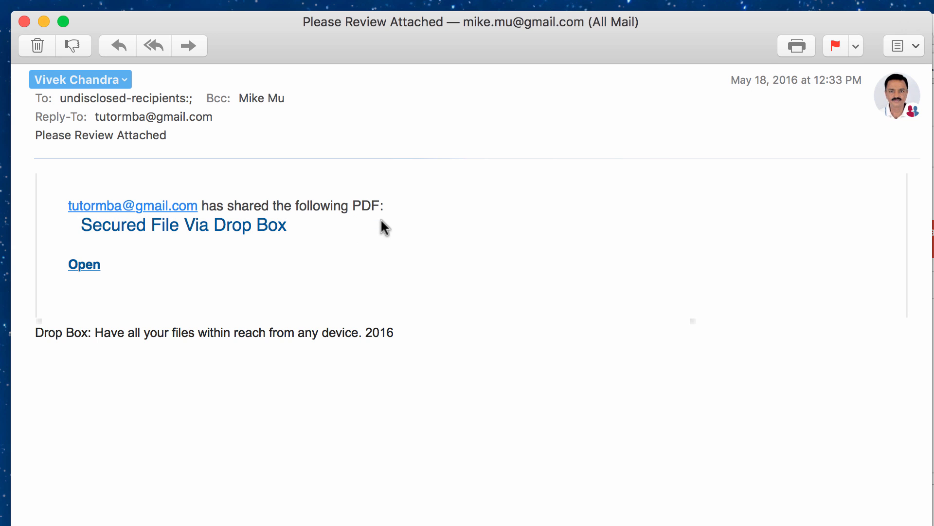
pyautogui.moveTo(216, 250)
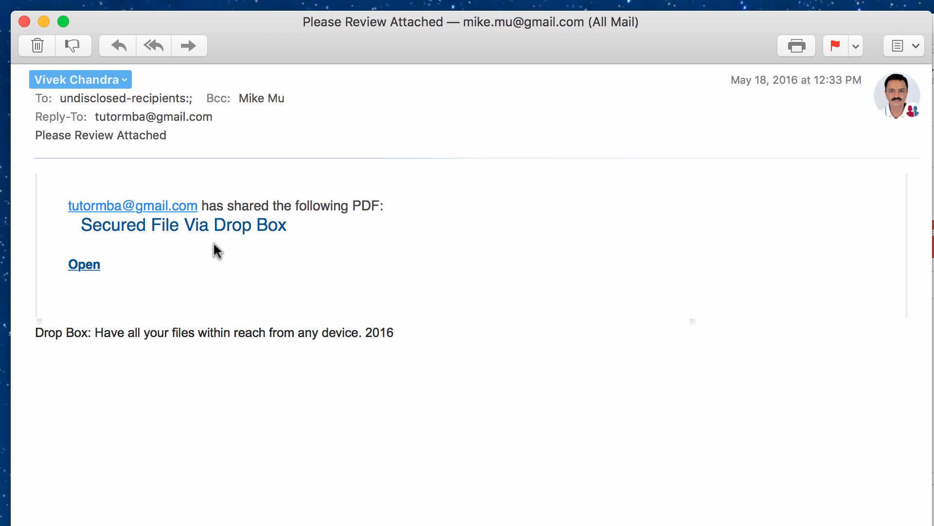
pyautogui.moveTo(296, 244)
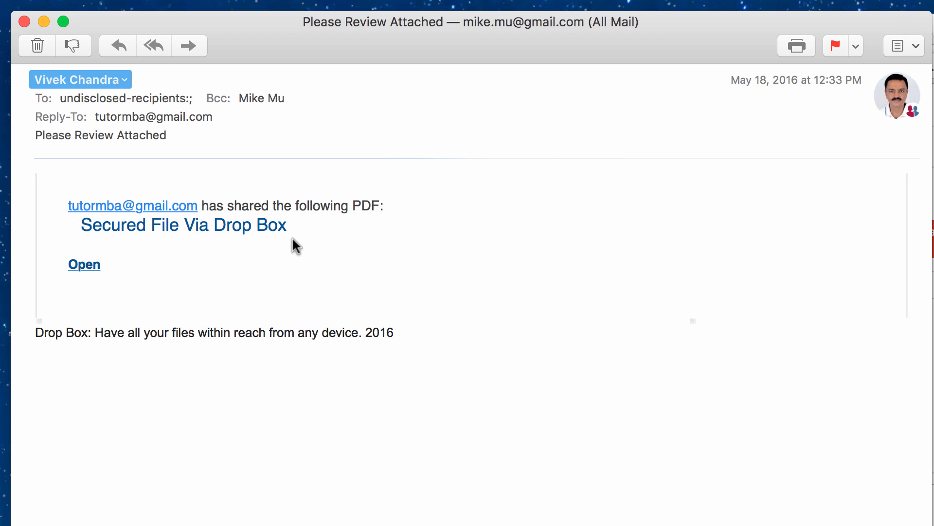
pyautogui.moveTo(96, 290)
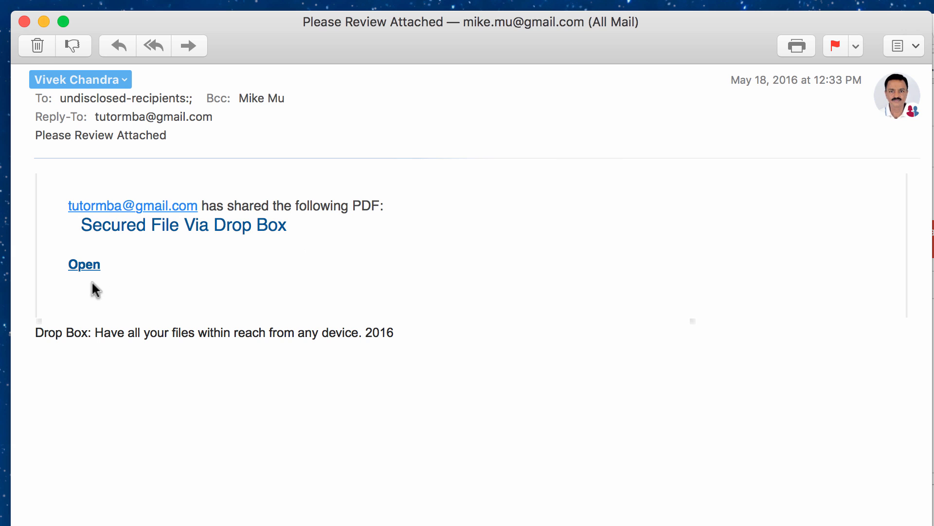
pyautogui.moveTo(84, 264)
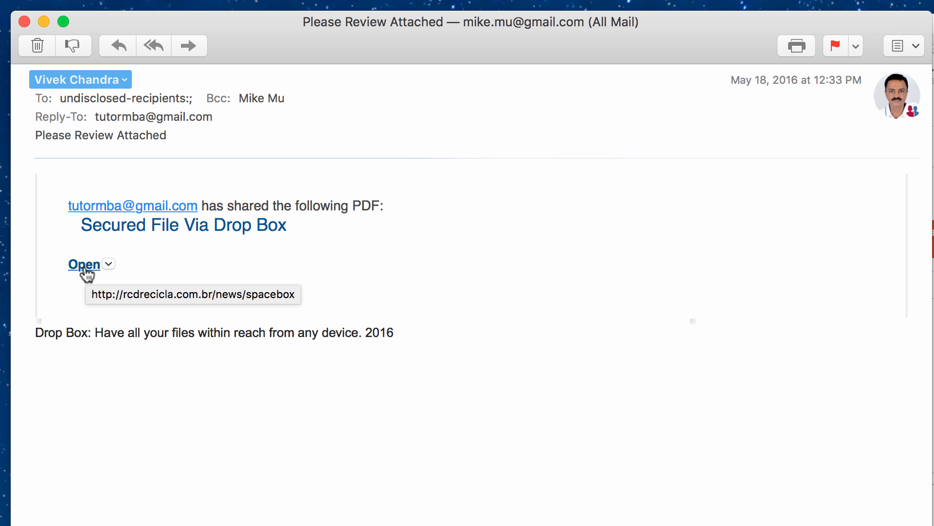
pyautogui.moveTo(238, 282)
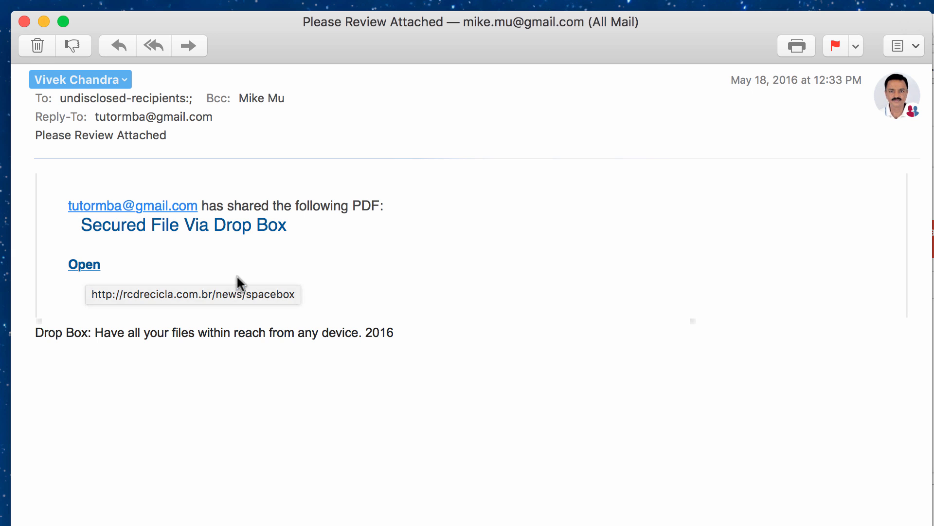
pyautogui.moveTo(86, 274)
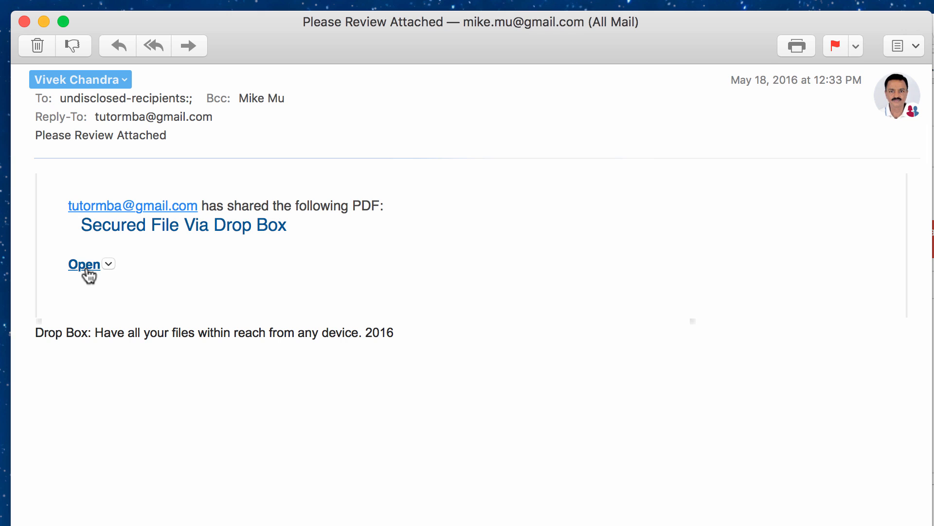
pyautogui.moveTo(83, 264)
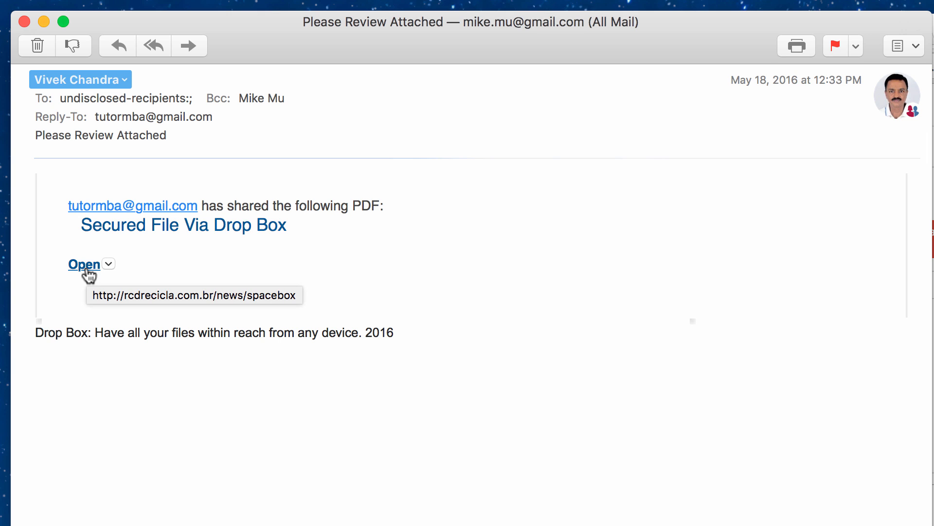
pyautogui.moveTo(109, 213)
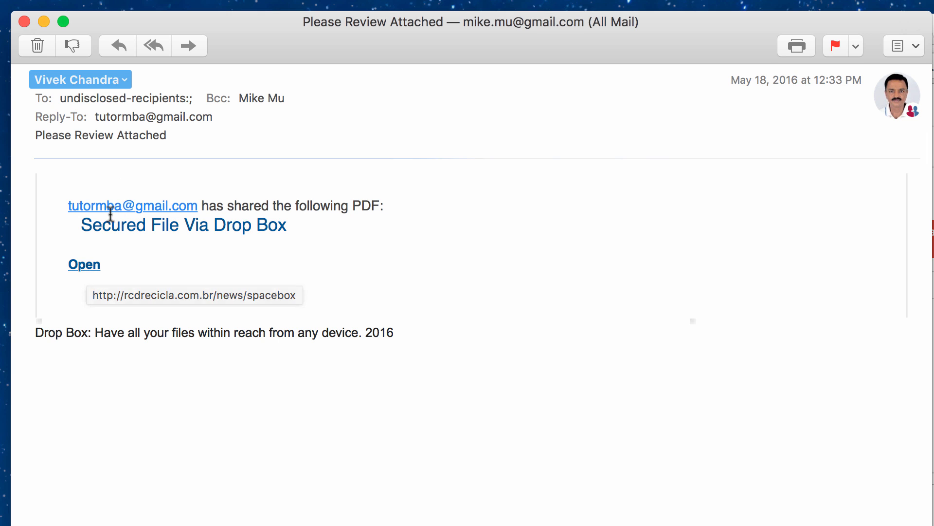
pyautogui.moveTo(88, 264)
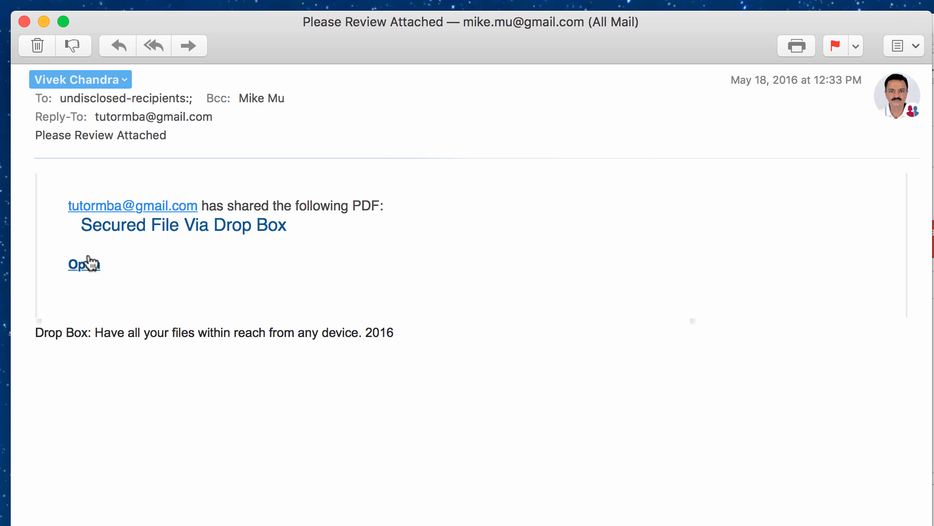
pyautogui.moveTo(83, 264)
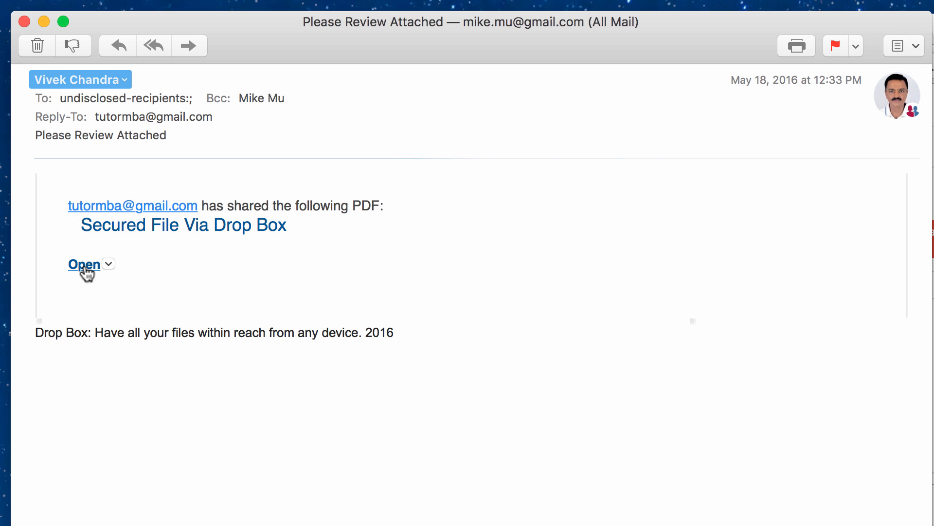
pyautogui.moveTo(83, 264)
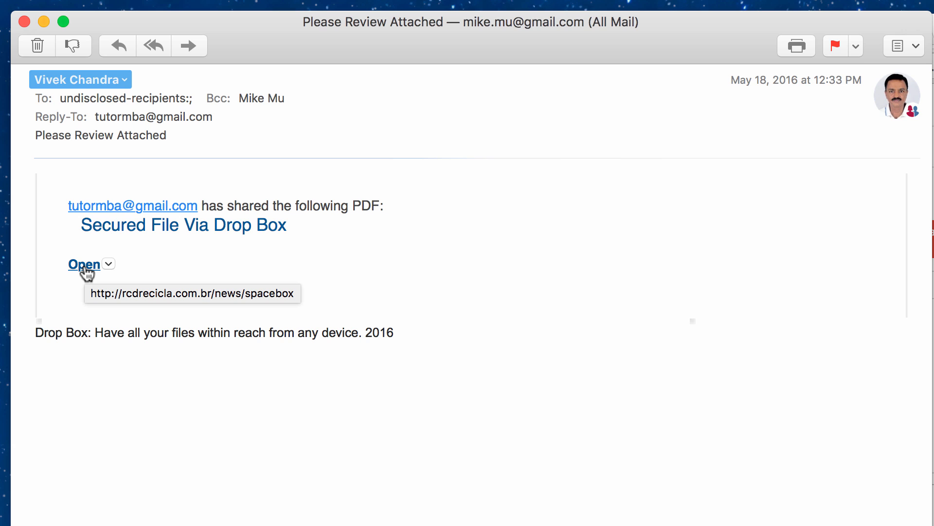
pyautogui.moveTo(88, 278)
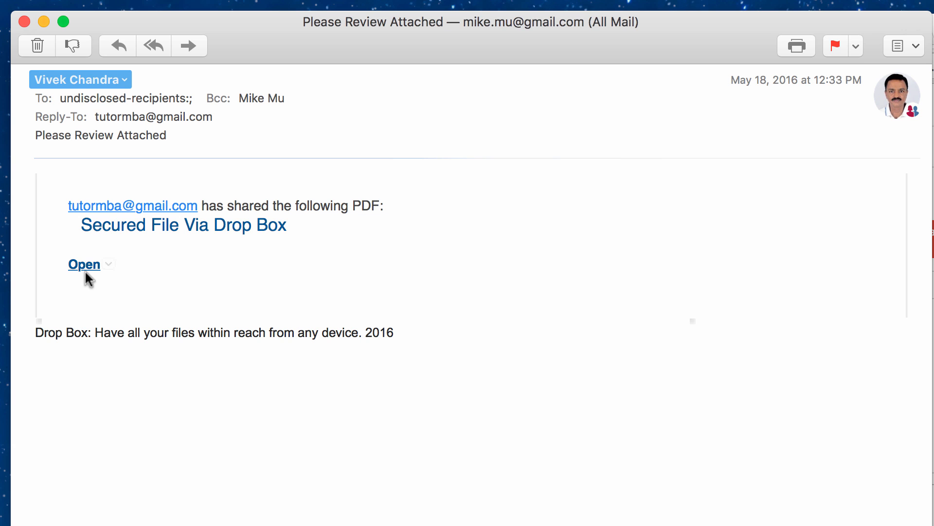
pyautogui.moveTo(147, 339)
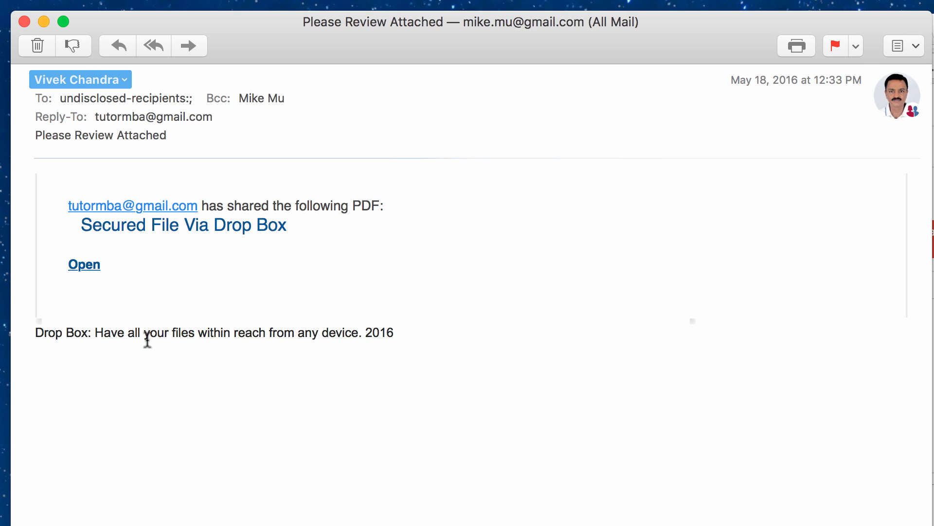
pyautogui.moveTo(208, 324)
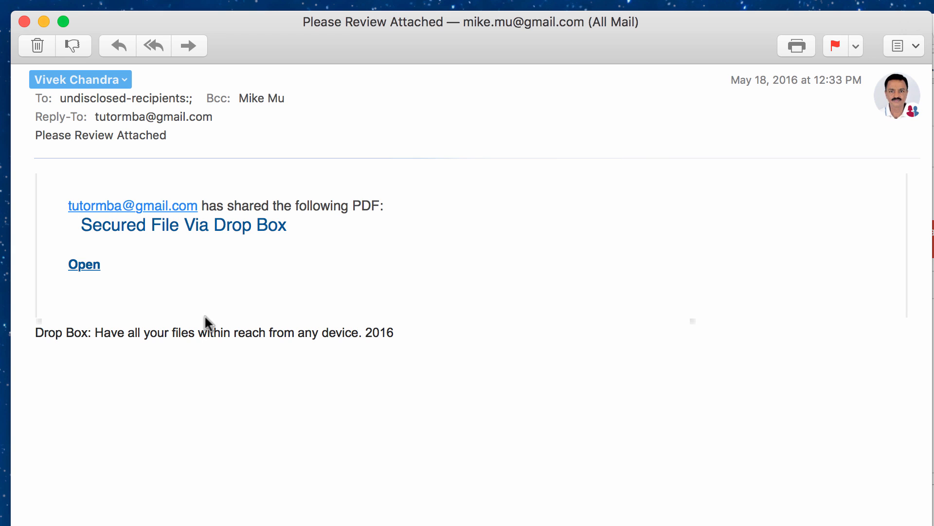
pyautogui.moveTo(902, 100)
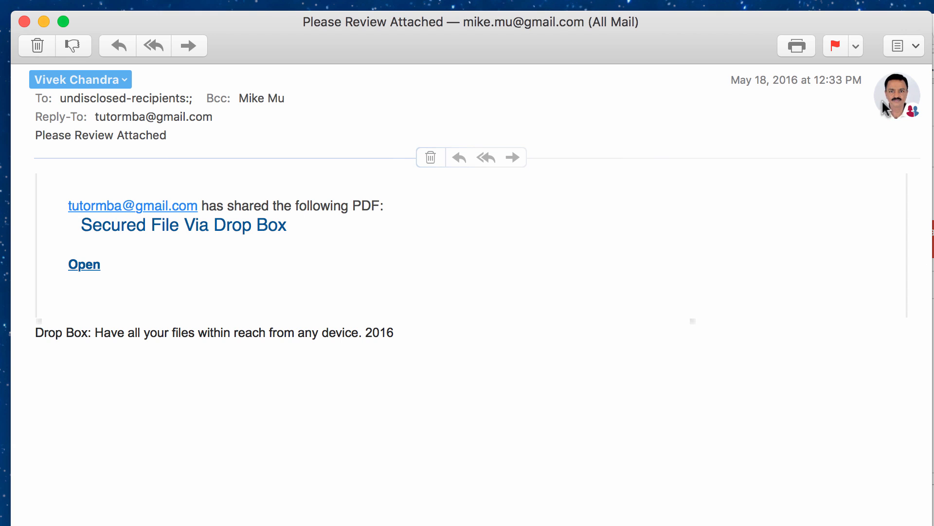
pyautogui.moveTo(78, 215)
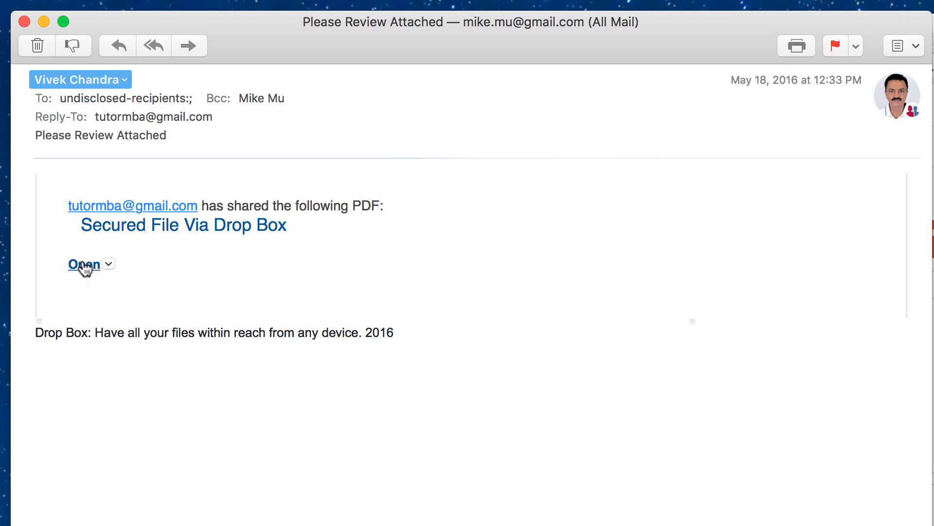
pyautogui.moveTo(83, 265)
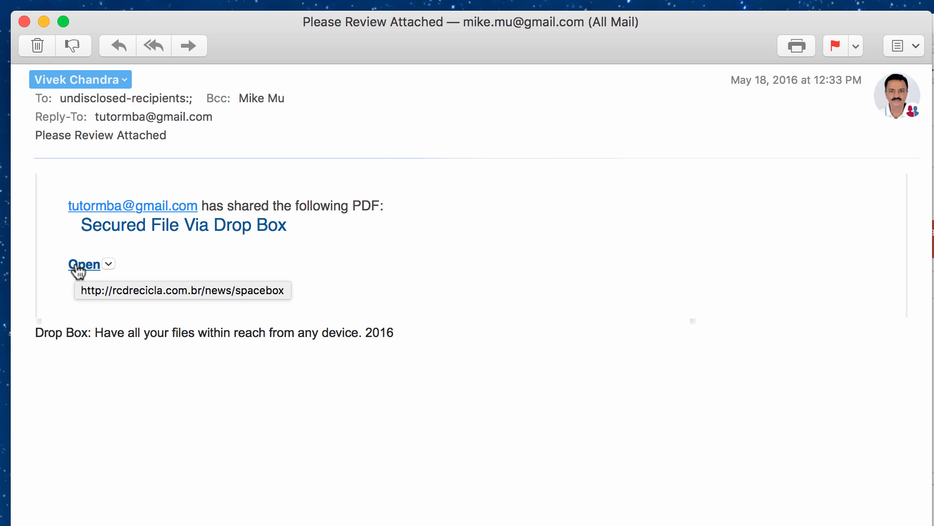
pyautogui.moveTo(83, 268)
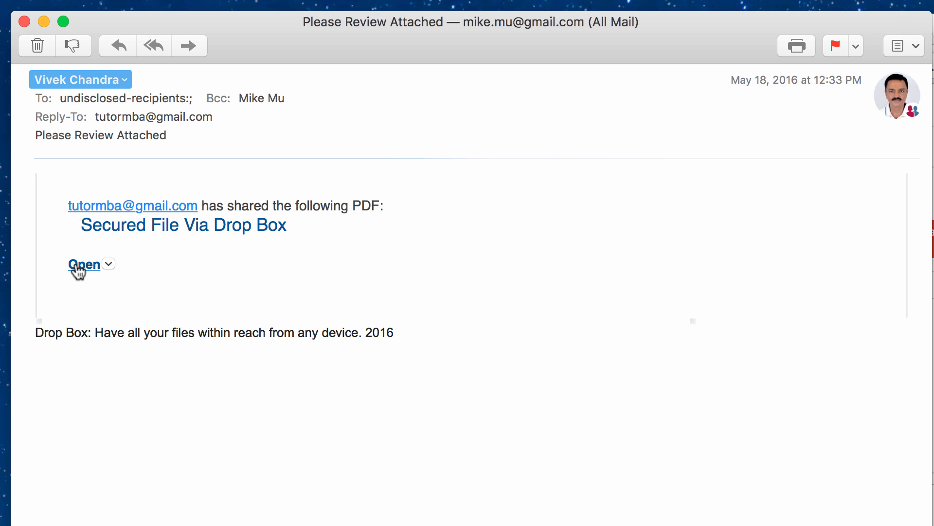
pyautogui.click(85, 263)
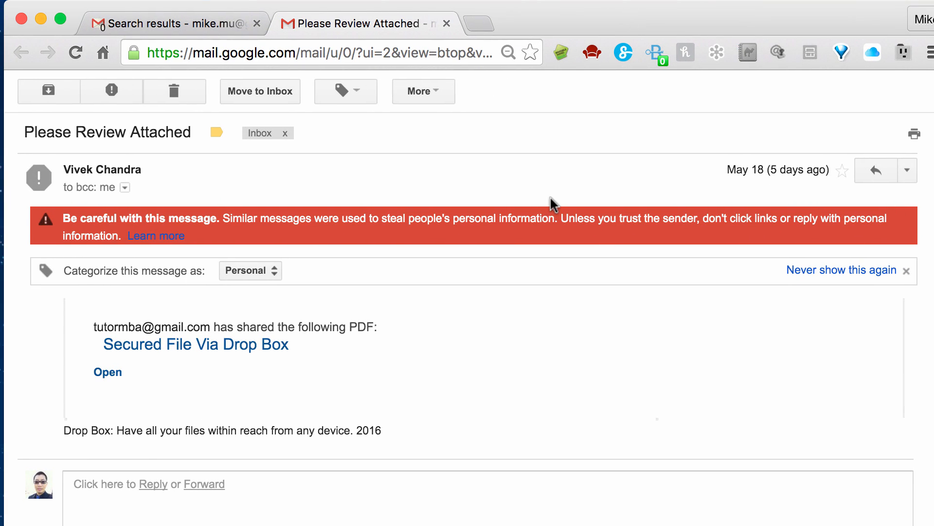
pyautogui.moveTo(89, 233)
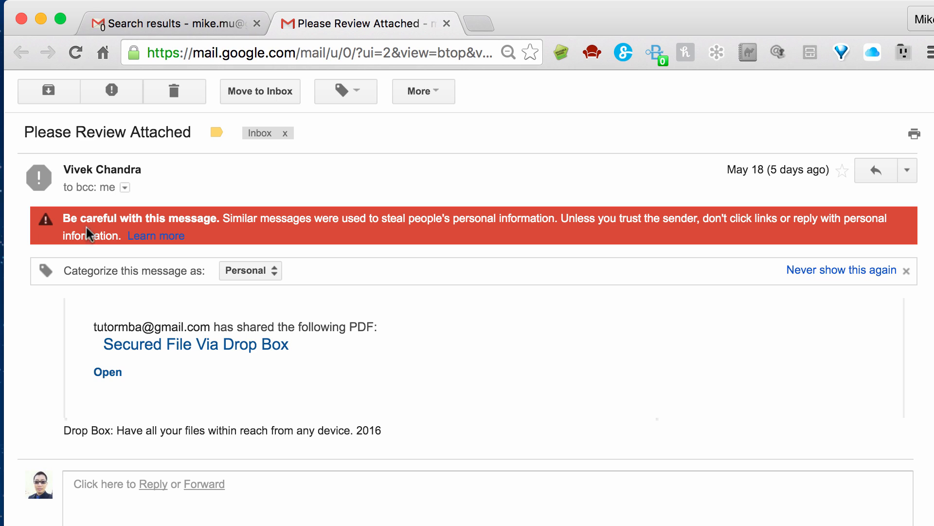
pyautogui.moveTo(77, 228)
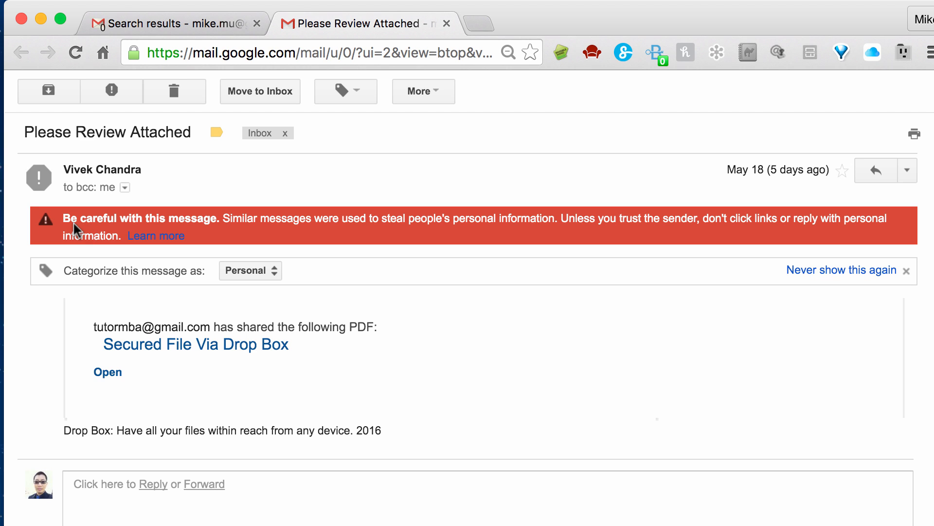
pyautogui.moveTo(268, 222)
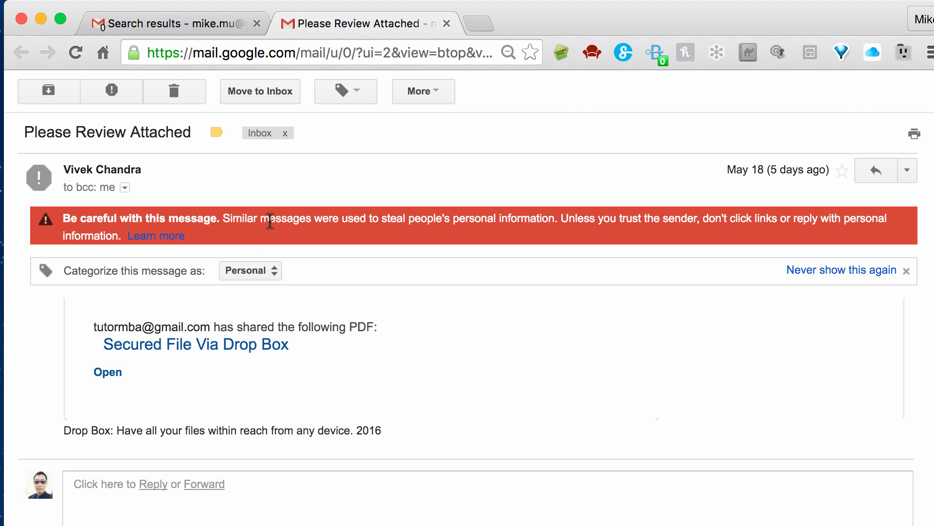
pyautogui.moveTo(279, 240)
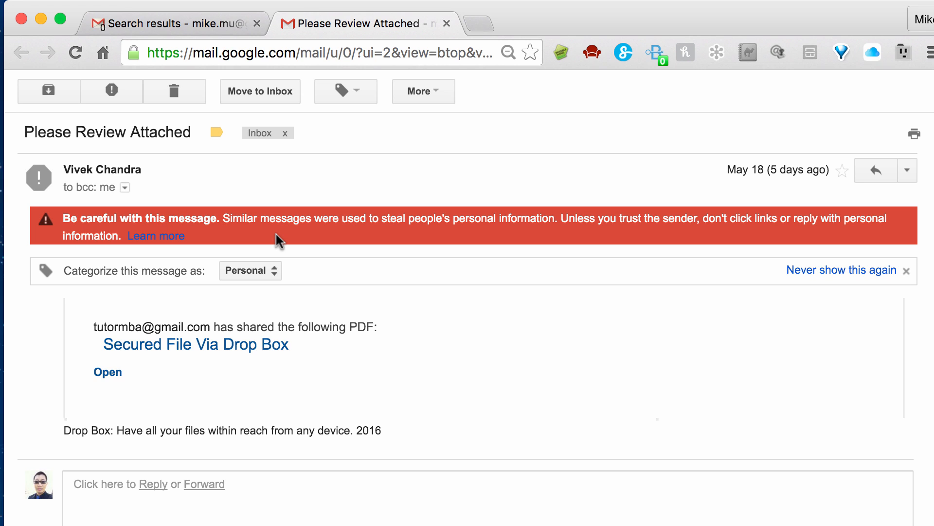
pyautogui.moveTo(153, 239)
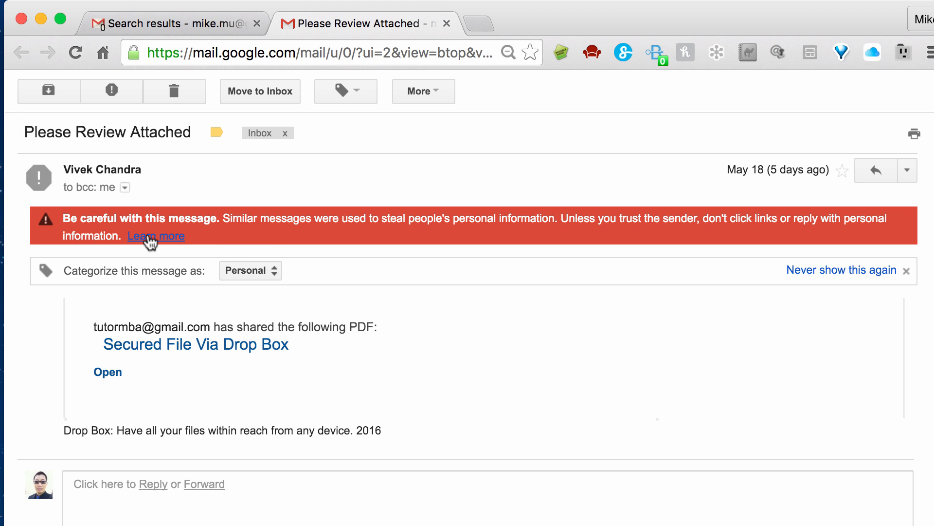
pyautogui.moveTo(310, 234)
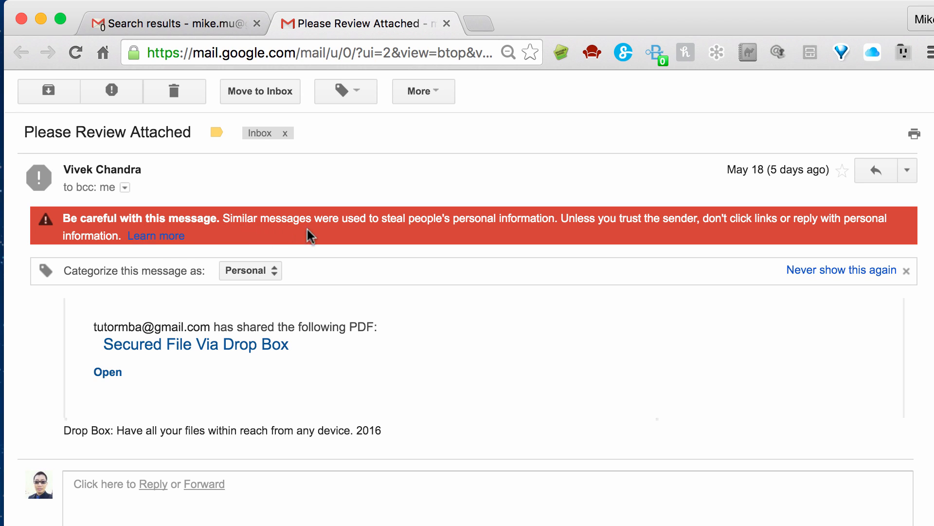
pyautogui.moveTo(491, 224)
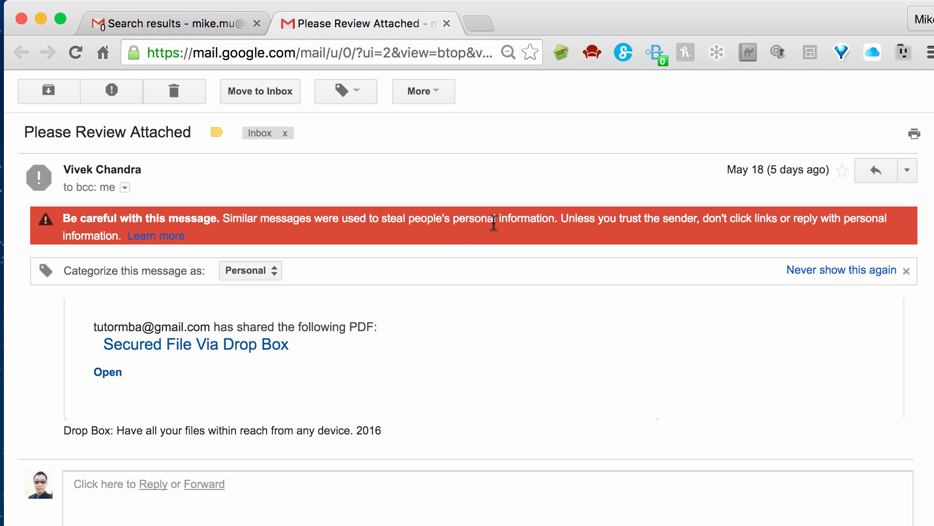
pyautogui.moveTo(700, 234)
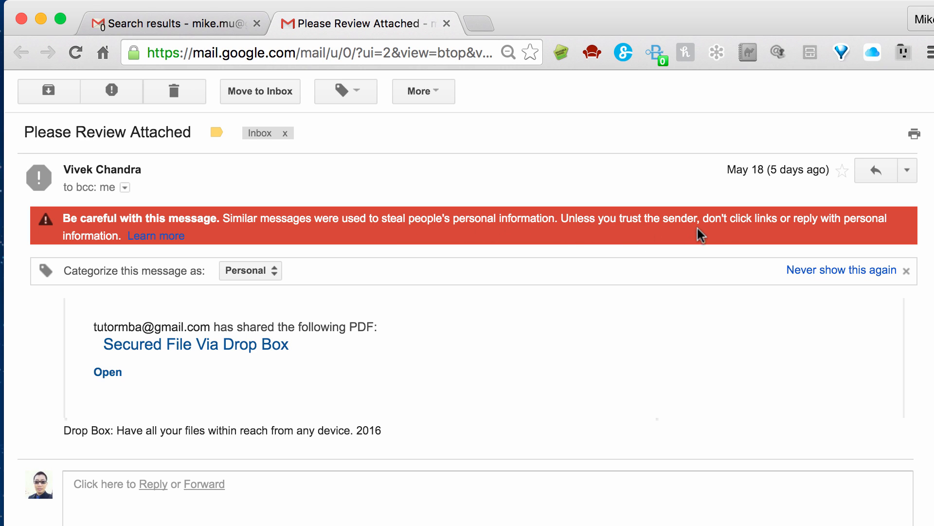
pyautogui.moveTo(189, 247)
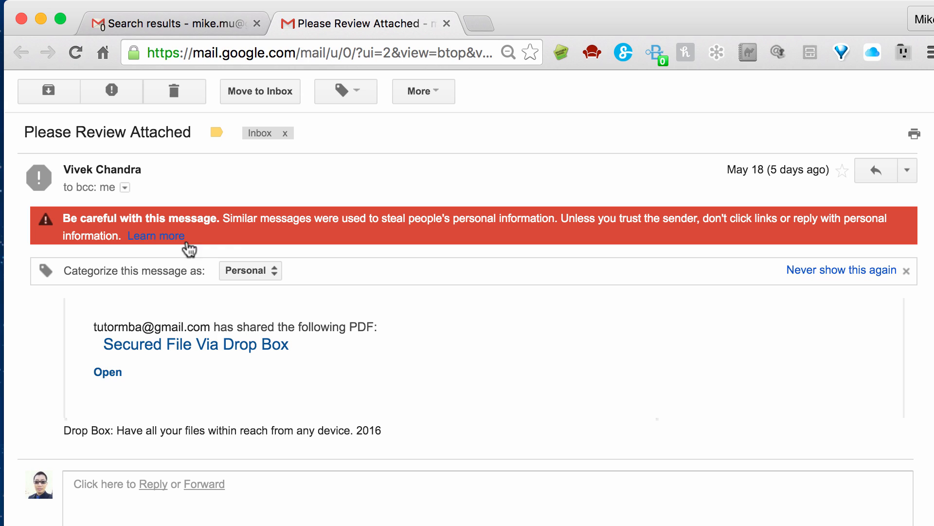
pyautogui.moveTo(299, 231)
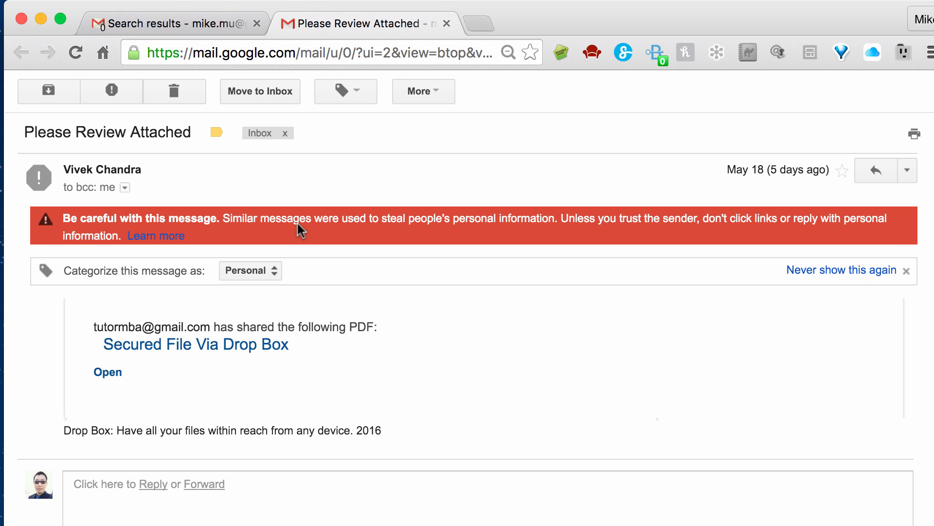
pyautogui.moveTo(120, 98)
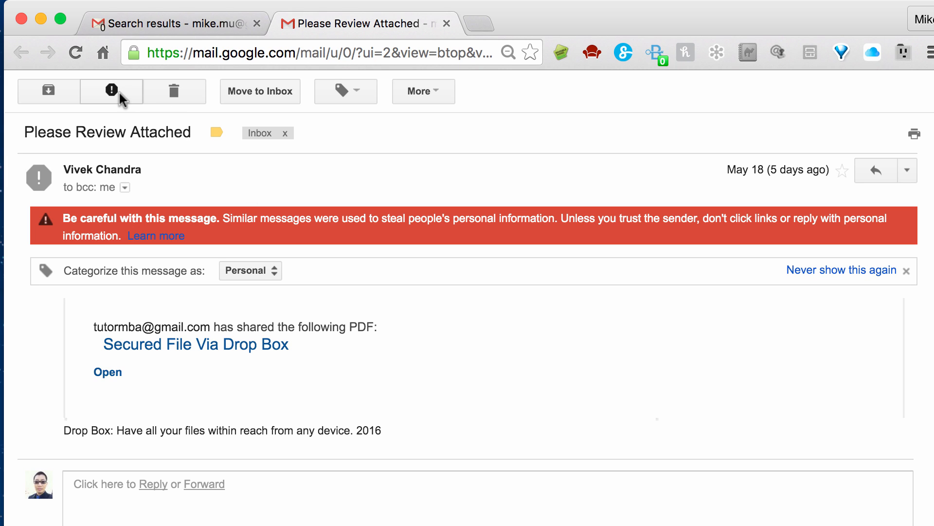
pyautogui.moveTo(112, 91)
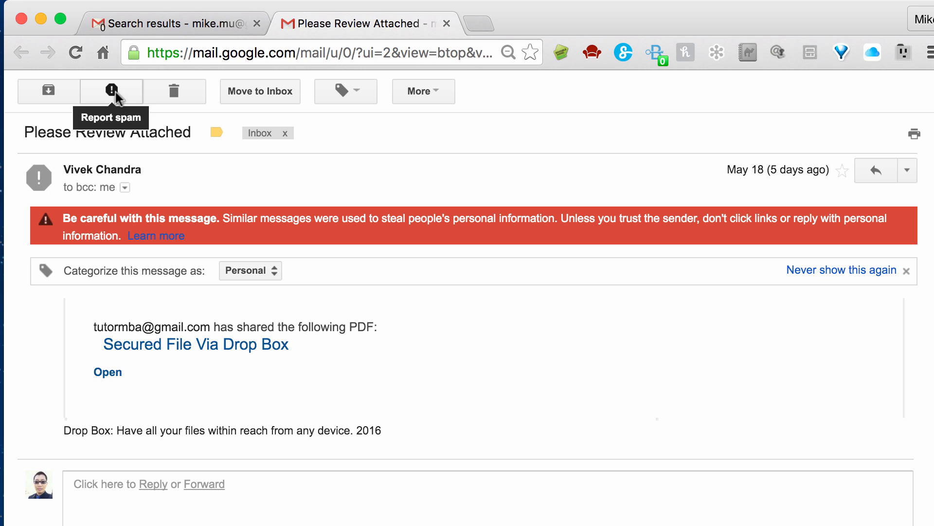
pyautogui.moveTo(439, 107)
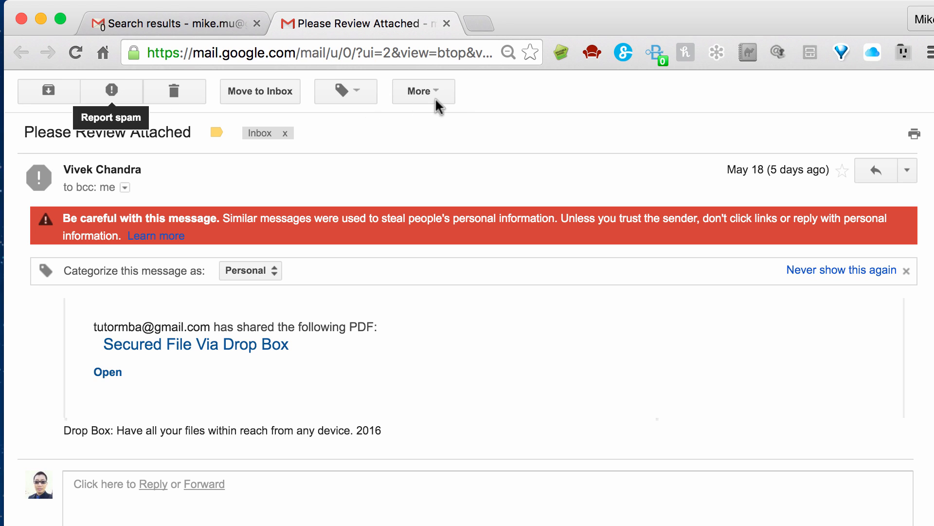
pyautogui.moveTo(424, 91)
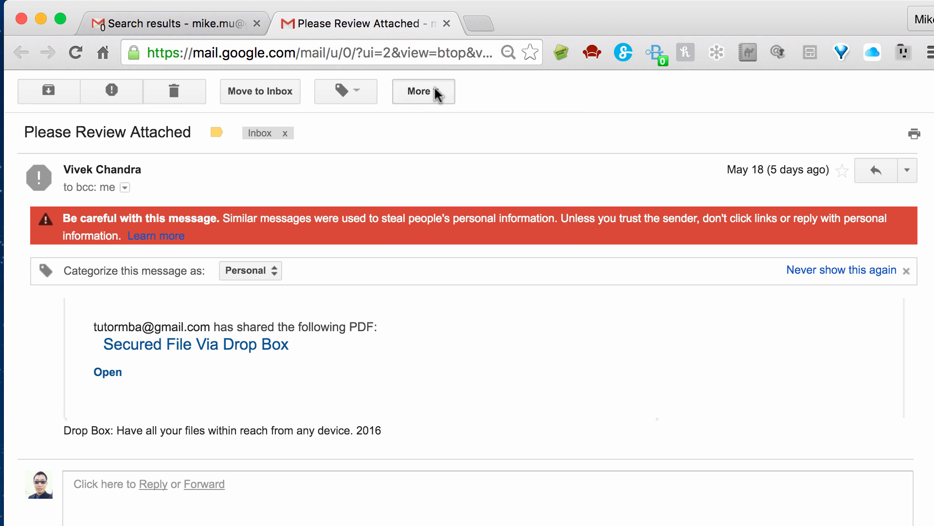
pyautogui.moveTo(376, 386)
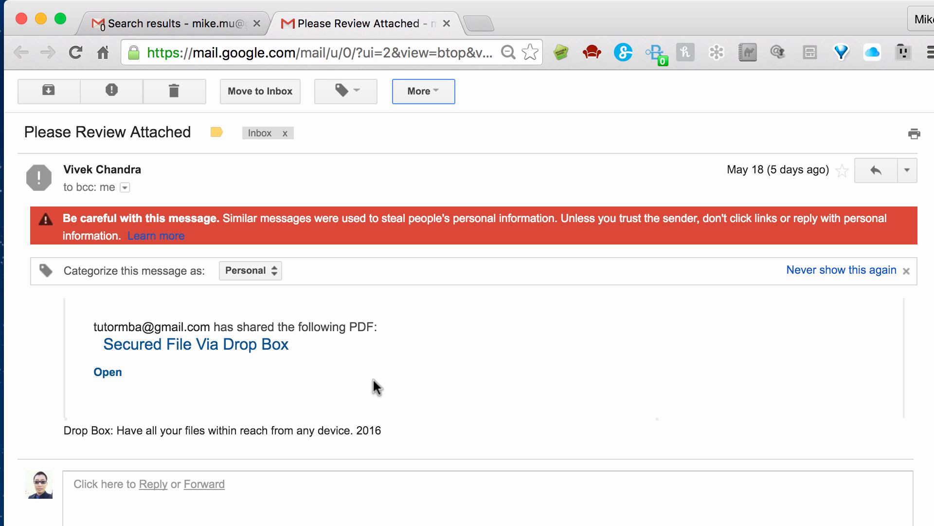
pyautogui.moveTo(348, 289)
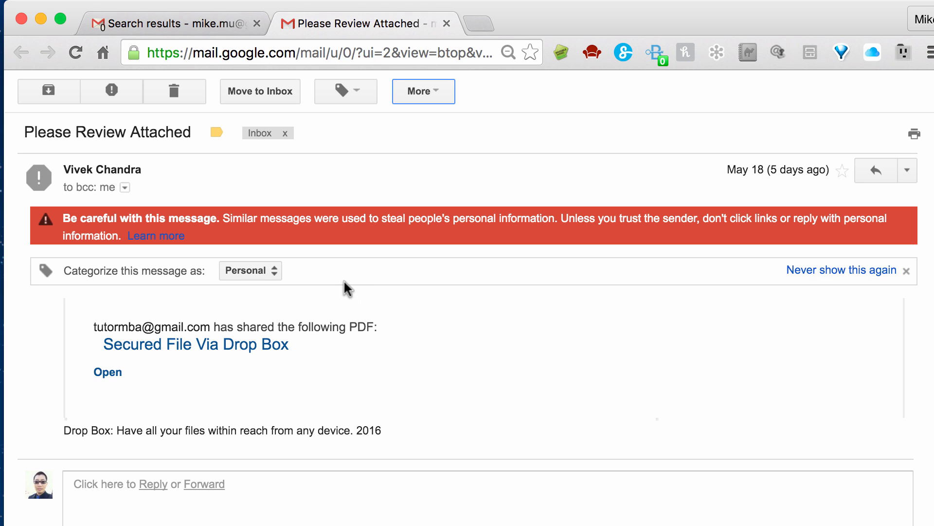
pyautogui.moveTo(137, 260)
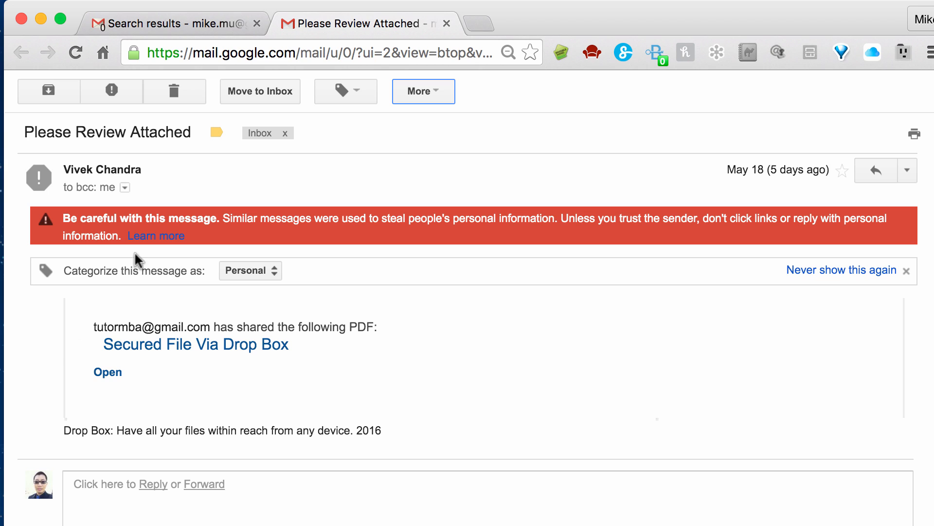
pyautogui.moveTo(380, 237)
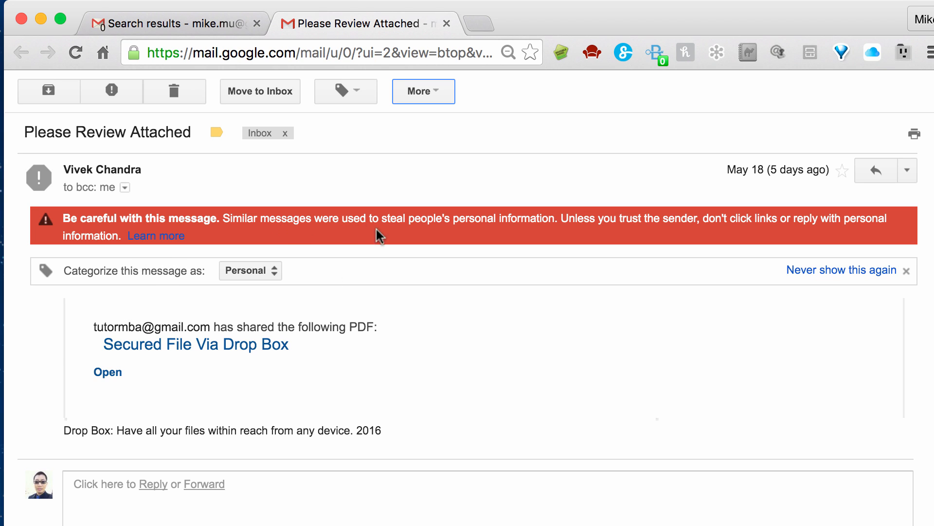
pyautogui.moveTo(621, 100)
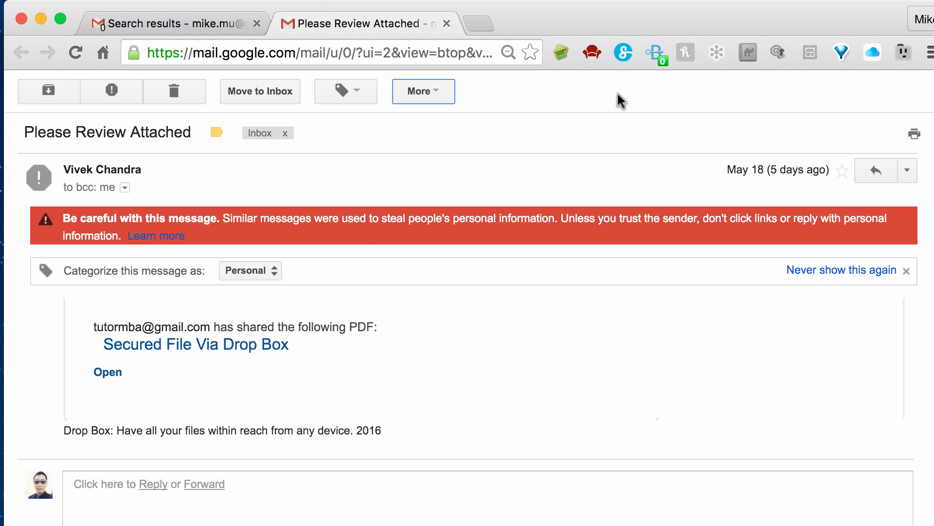
pyautogui.moveTo(764, 185)
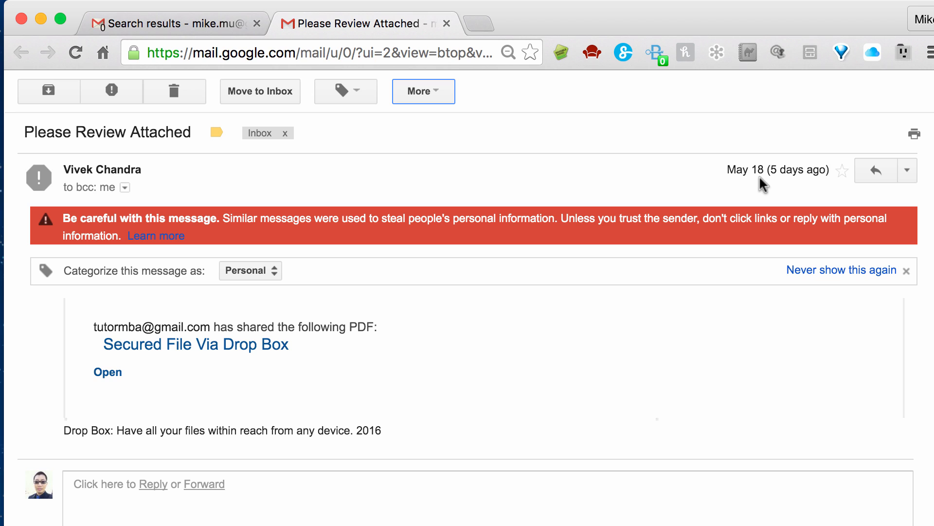
pyautogui.moveTo(664, 277)
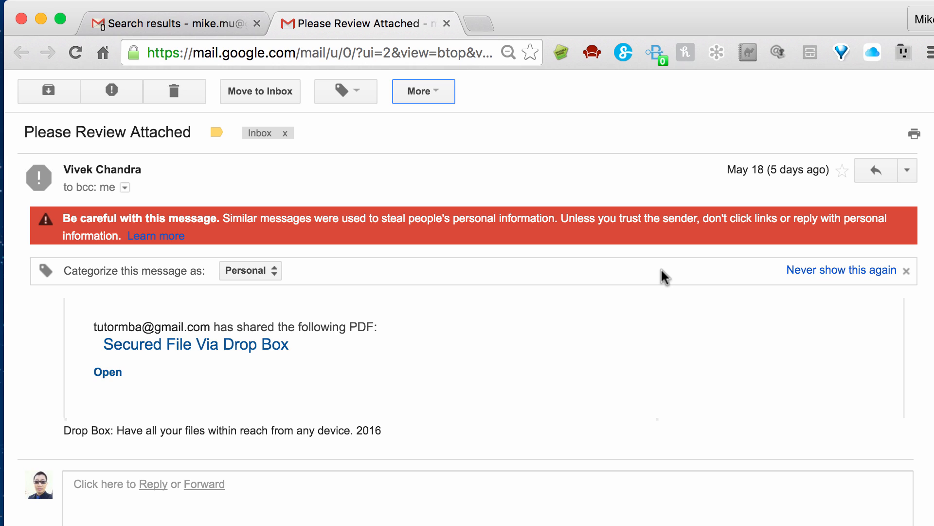
pyautogui.moveTo(225, 284)
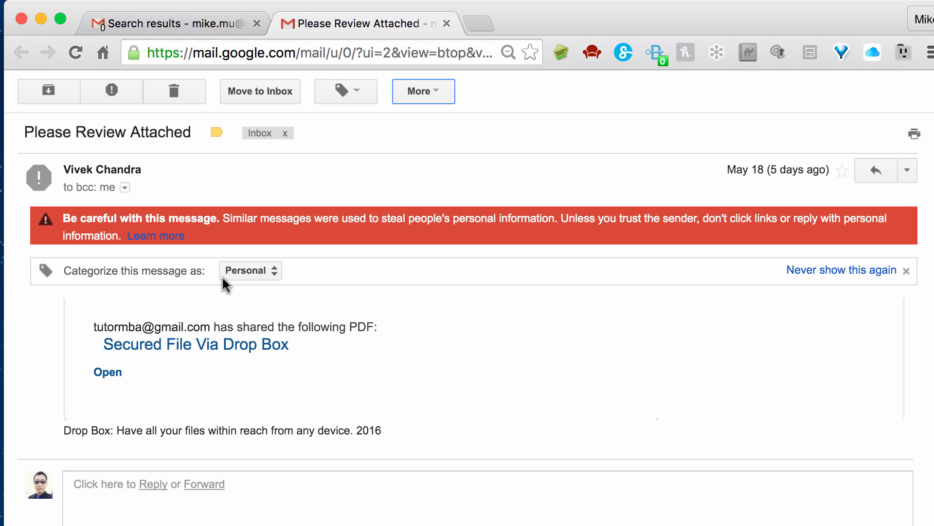
pyautogui.moveTo(148, 271)
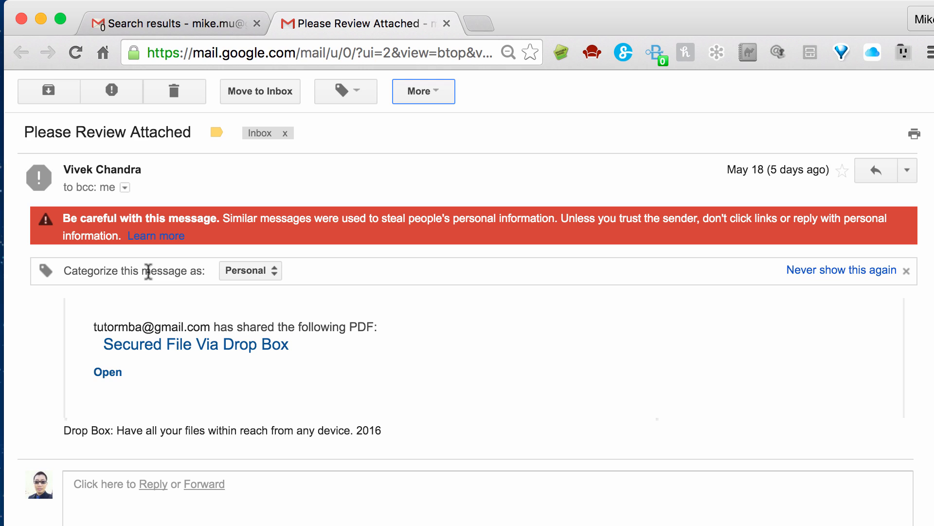